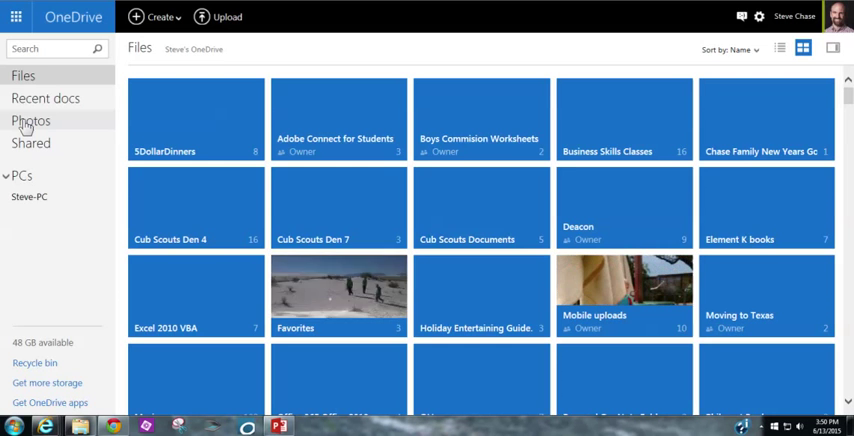
- Open Photos and scroll the timeline back from June into late May 2015
left_click(31, 120)
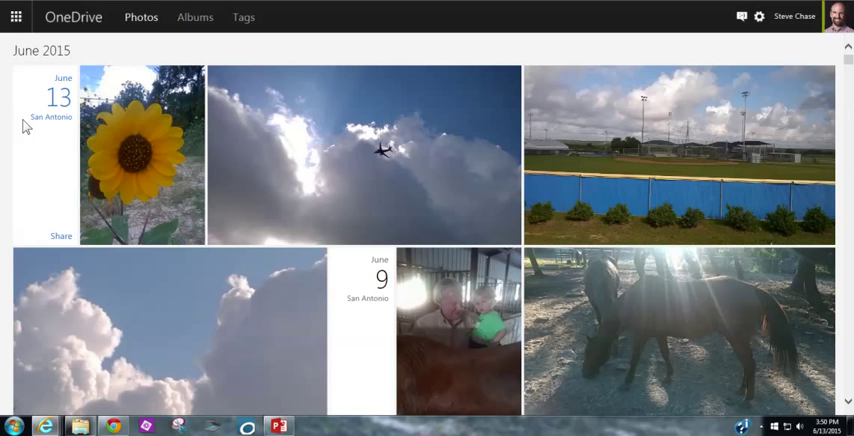
mouse_move(80, 185)
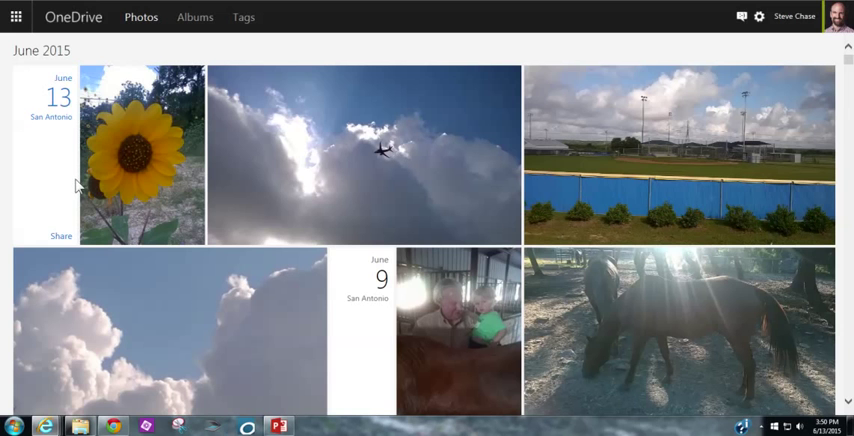
scroll("down", 3)
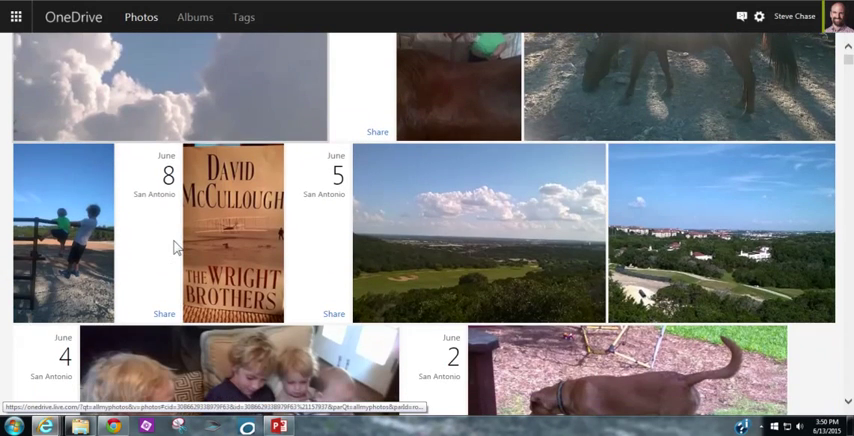
scroll("down", 3)
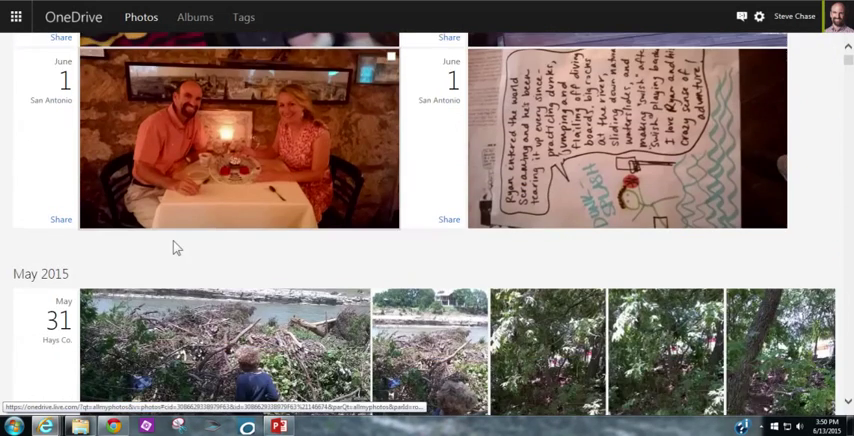
scroll("down", 3)
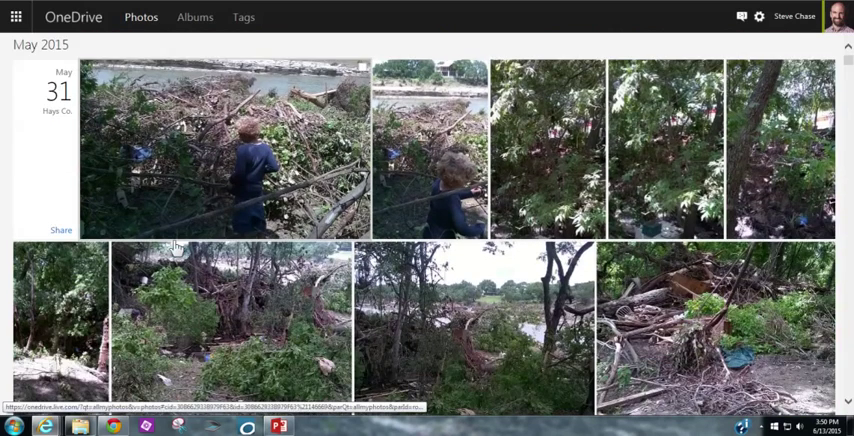
scroll("down", 3)
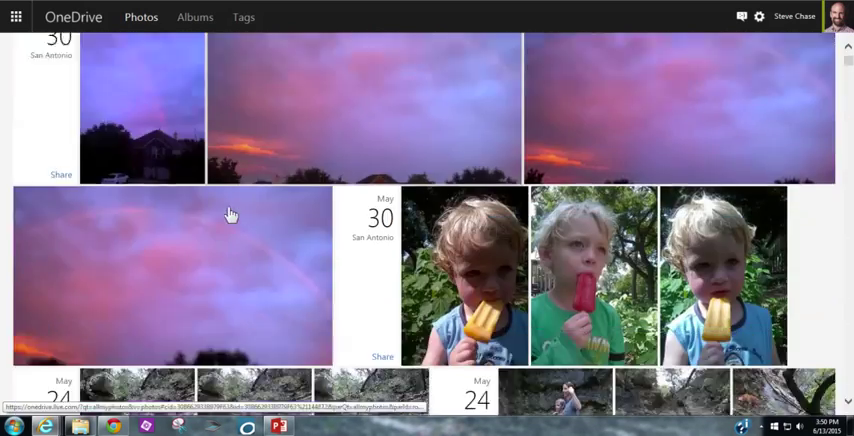
scroll("down", 3)
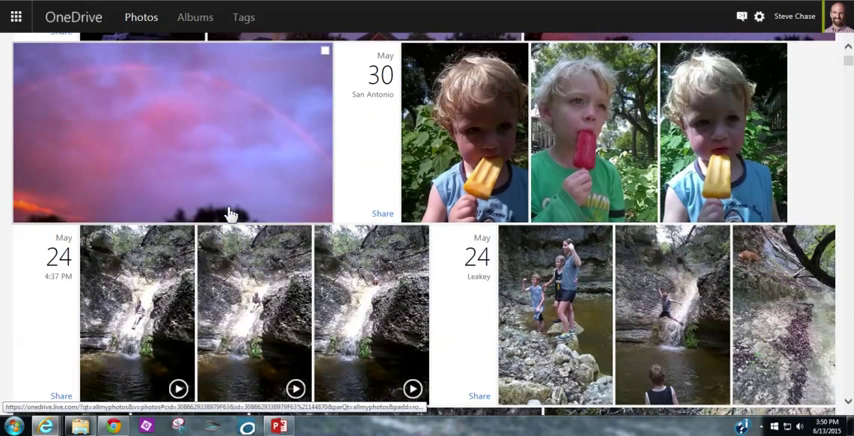
left_click(173, 133)
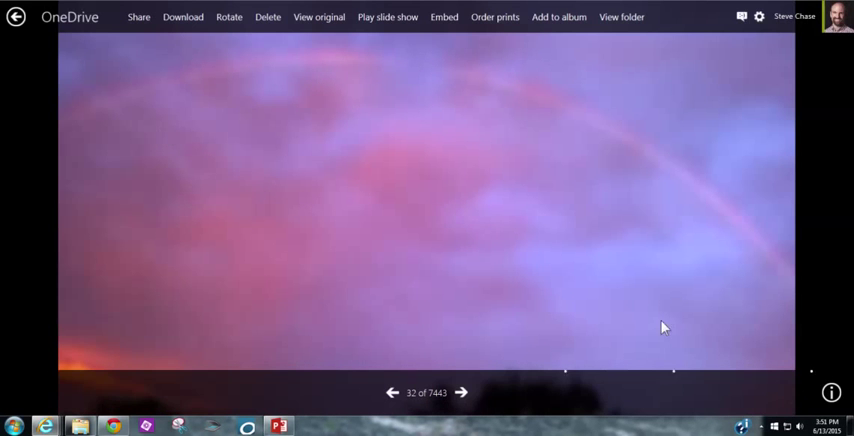
left_click(830, 391)
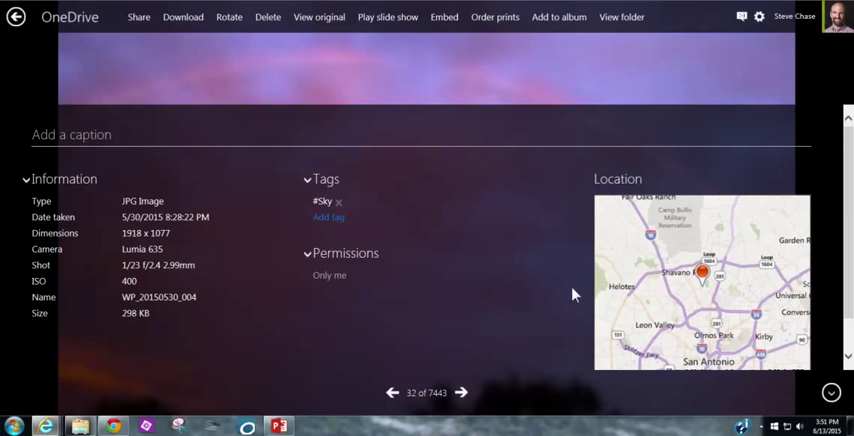
mouse_move(185, 322)
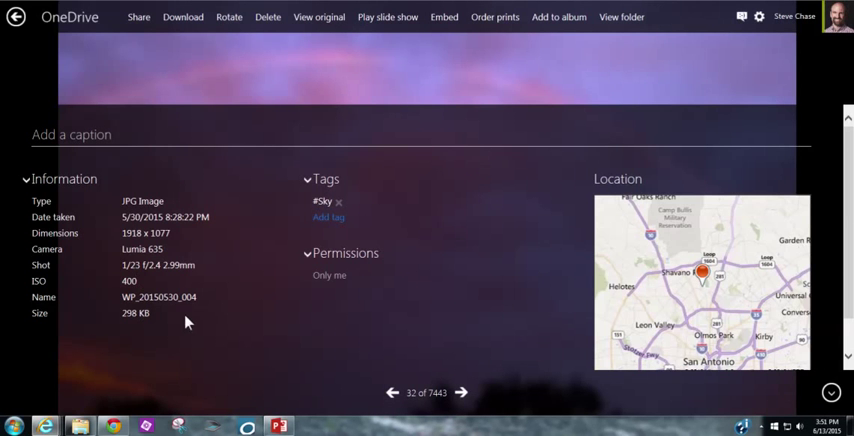
left_click(16, 17)
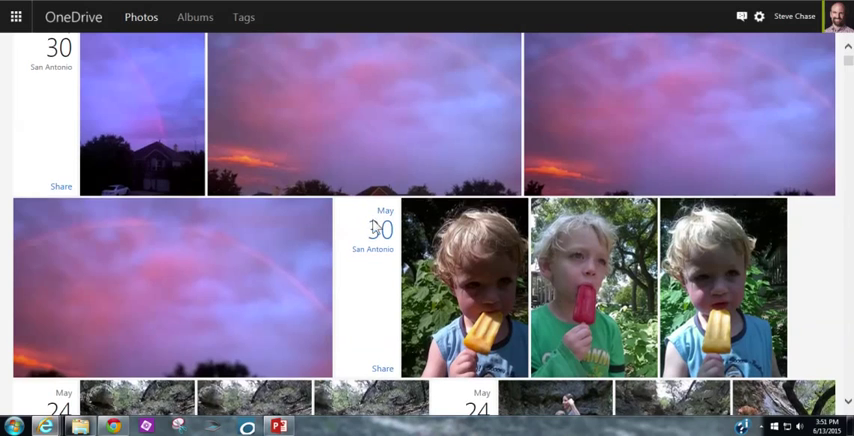
- Open the year-and-month overview and scroll from 2015 down to 2003
scroll("up", 3)
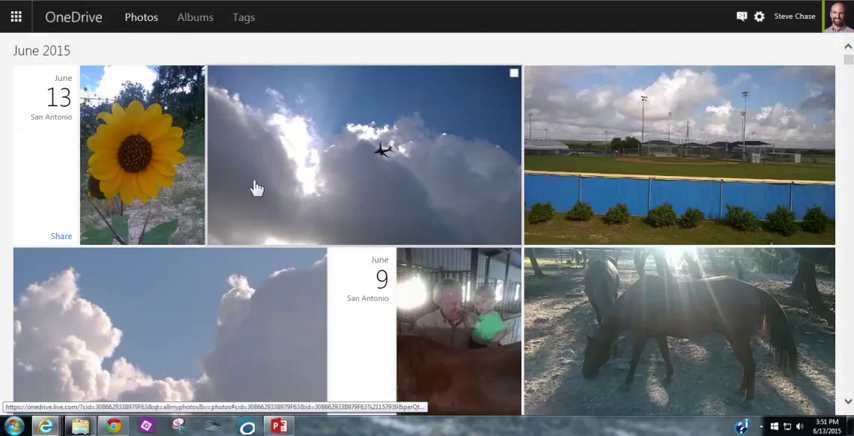
mouse_move(52, 56)
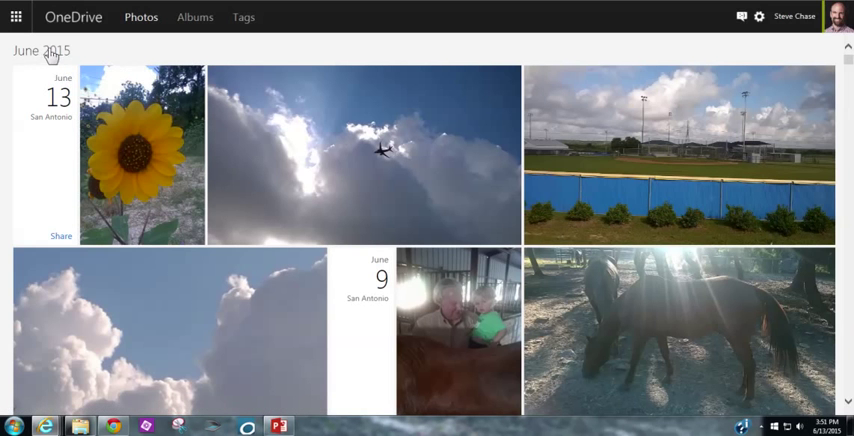
left_click(40, 50)
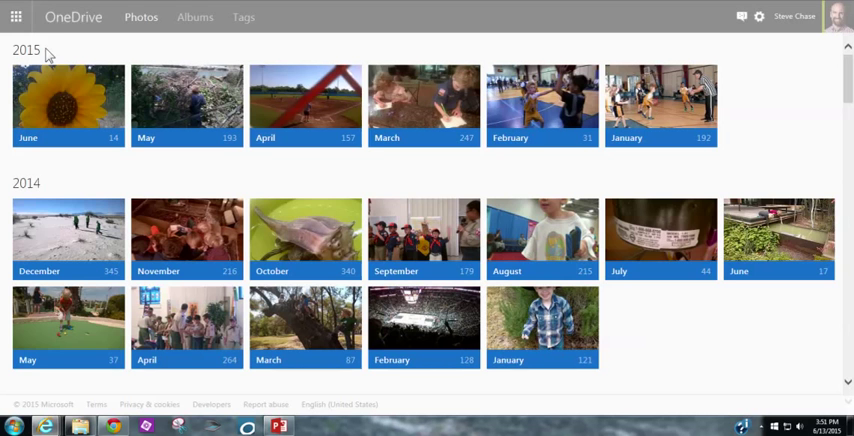
scroll("down", 3)
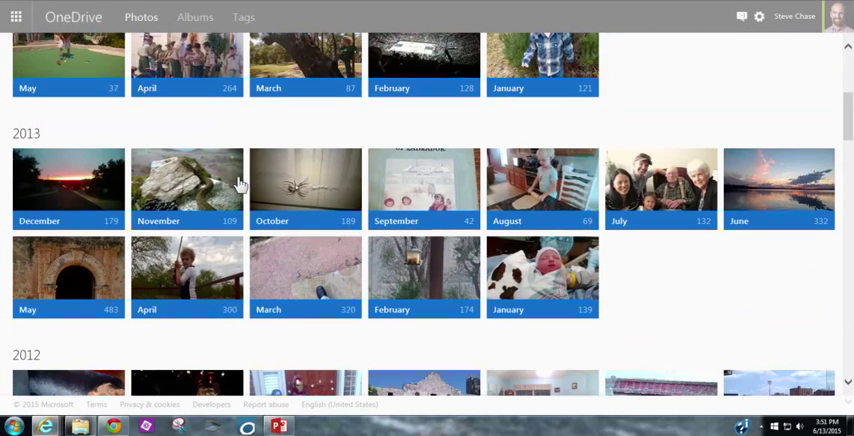
scroll("down", 3)
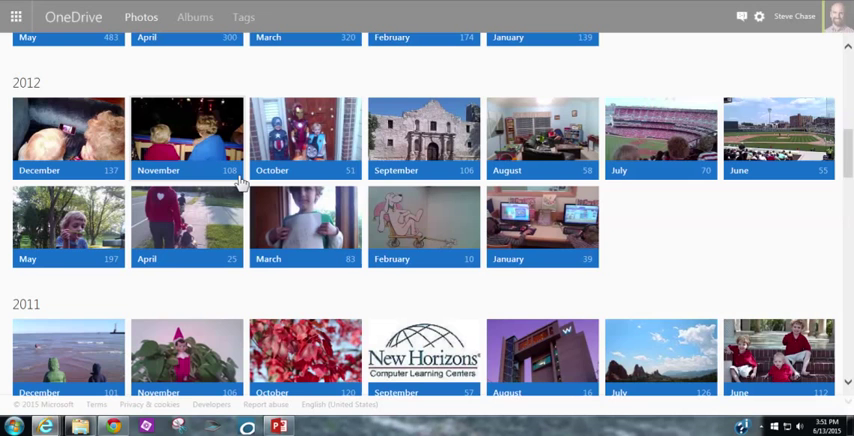
scroll("down", 3)
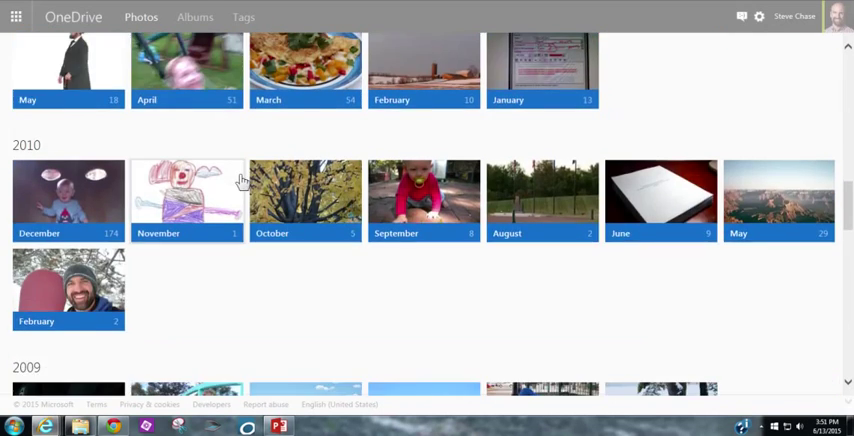
scroll("down", 3)
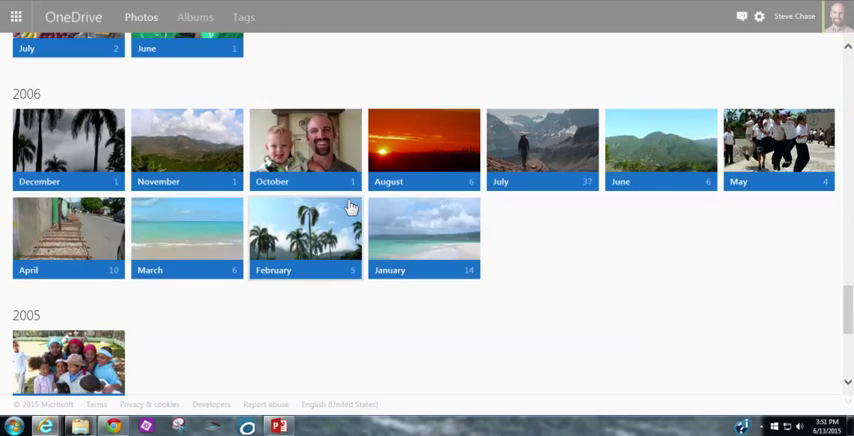
scroll("down", 3)
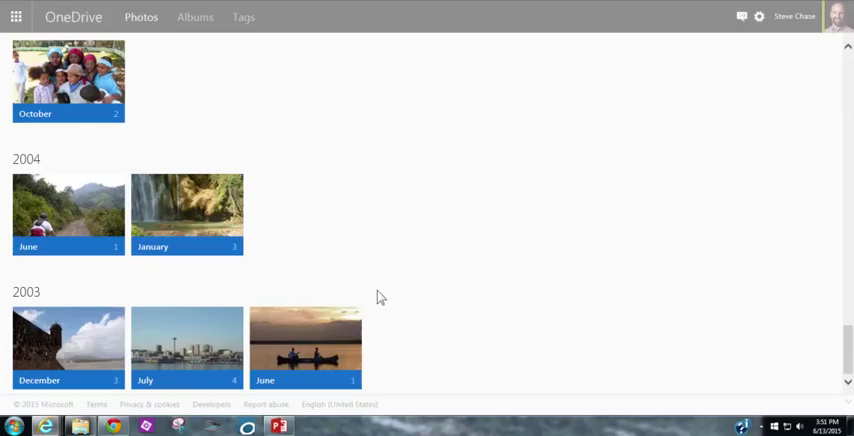
mouse_move(356, 323)
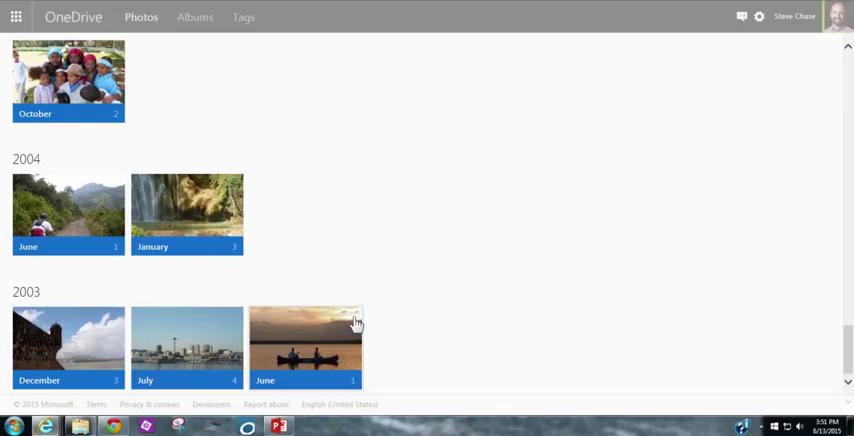
mouse_move(388, 337)
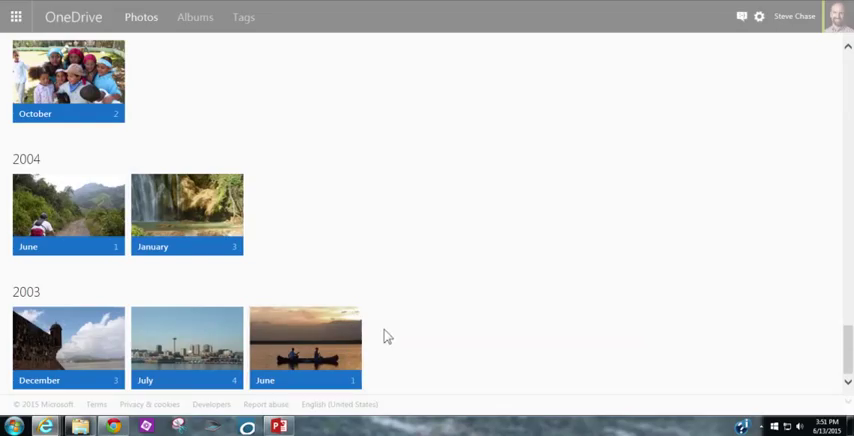
mouse_move(70, 345)
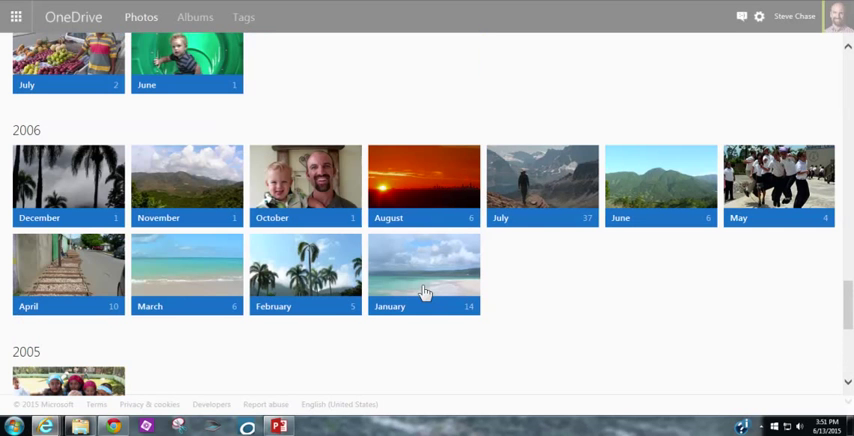
mouse_move(421, 197)
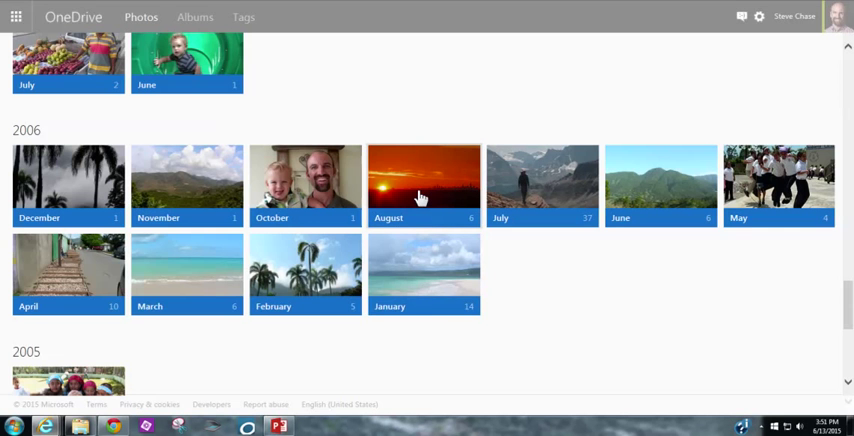
- Open the August 2006 photos and scroll into July 2006
left_click(423, 185)
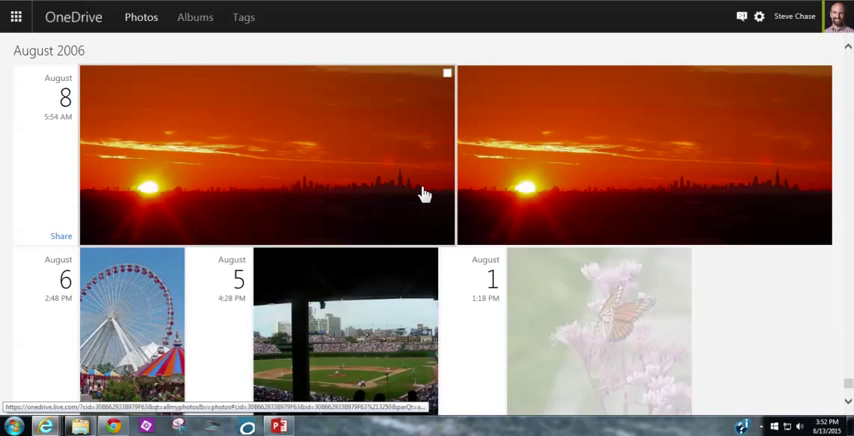
scroll("down", 3)
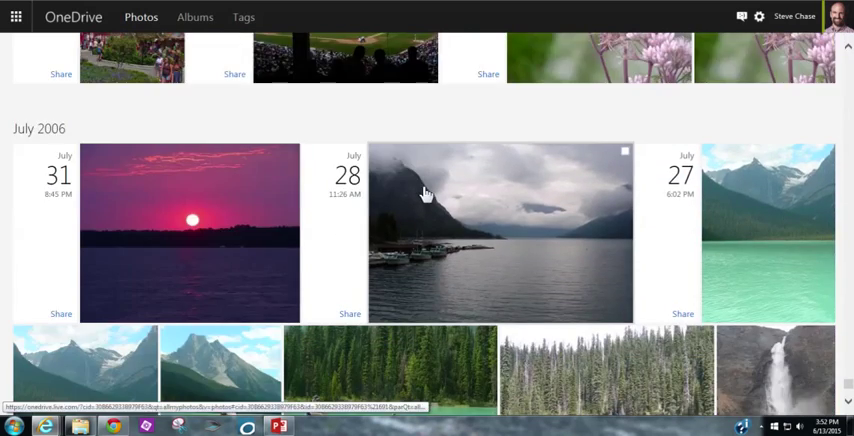
scroll("down", 3)
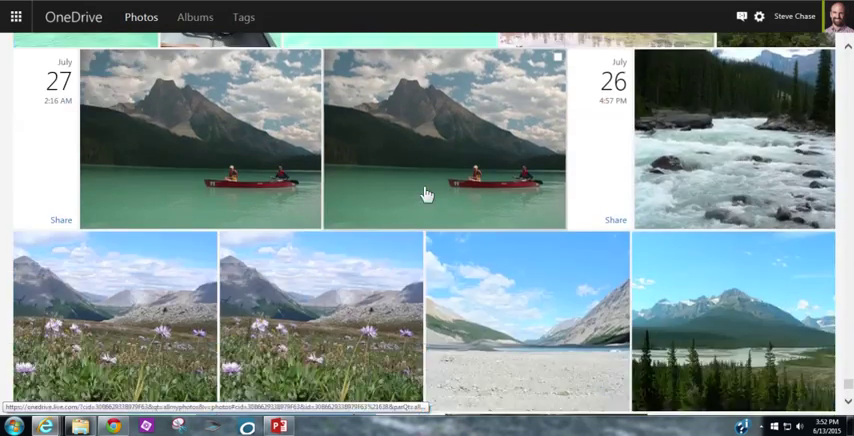
scroll("down", 3)
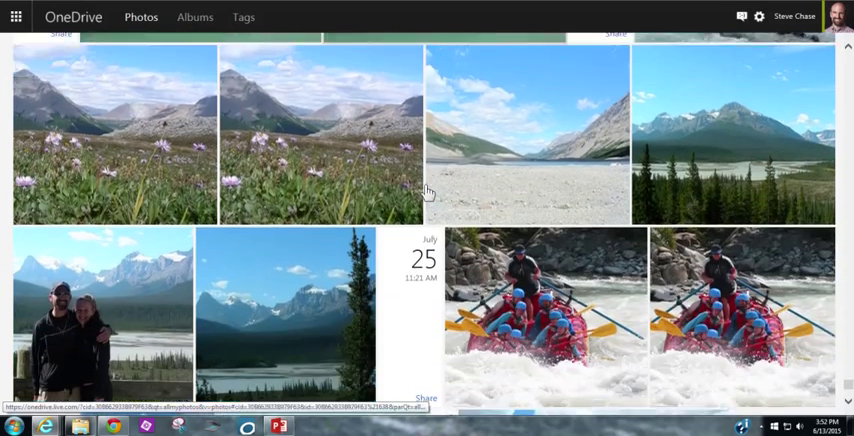
scroll("down", 3)
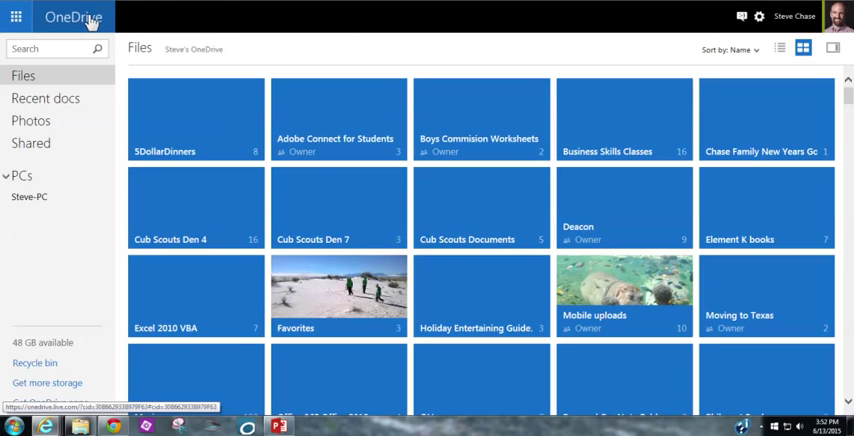
- Return to Files via the OneDrive logo, then reopen Photos
left_click(74, 17)
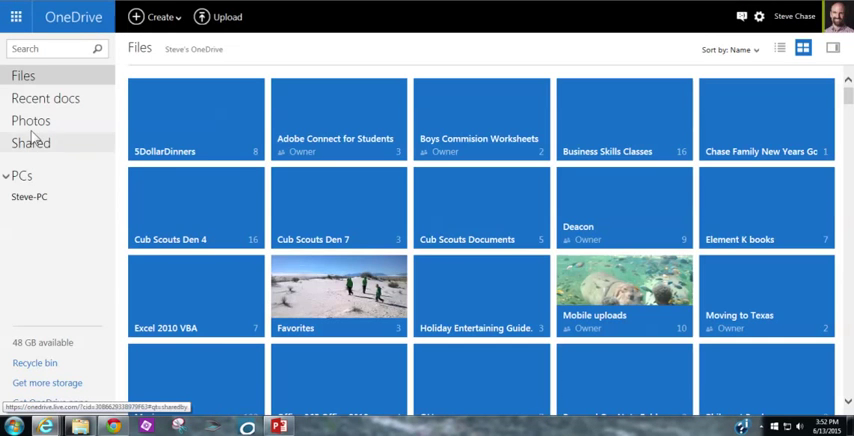
left_click(30, 120)
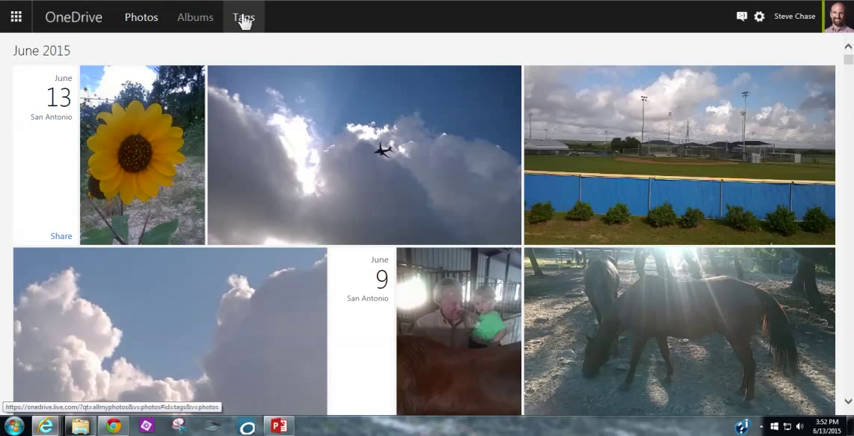
- Open the Tags view showing top tags like #People, #Outdoor and #Sky
left_click(243, 17)
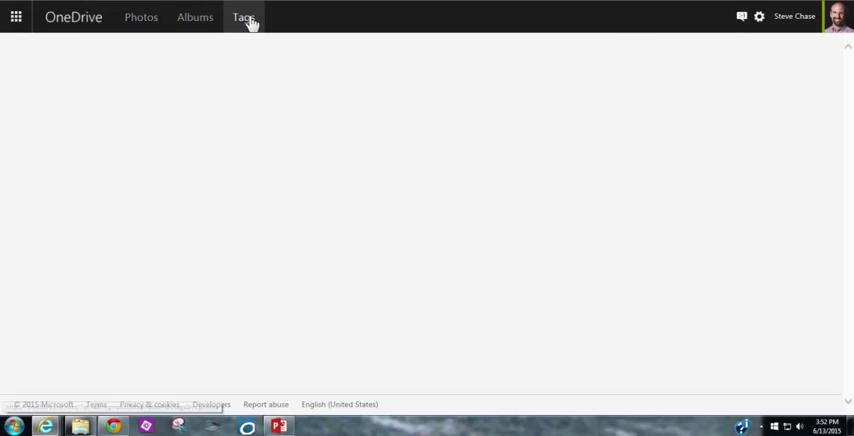
left_click(244, 17)
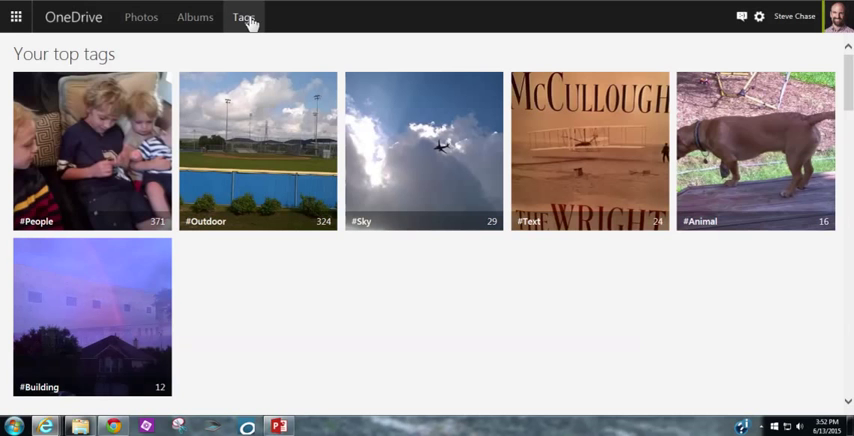
mouse_move(766, 168)
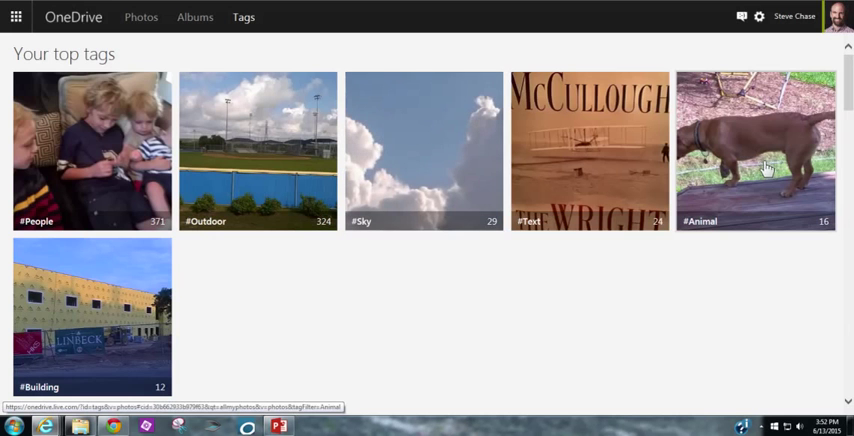
mouse_move(589, 170)
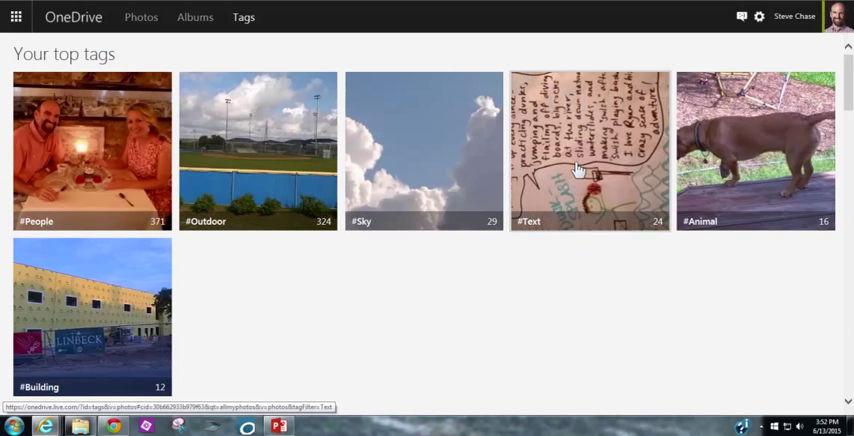
mouse_move(115, 305)
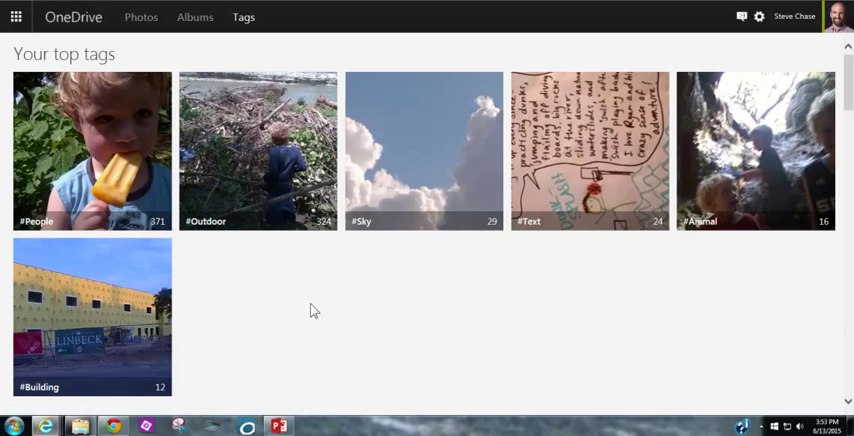
scroll("down", 3)
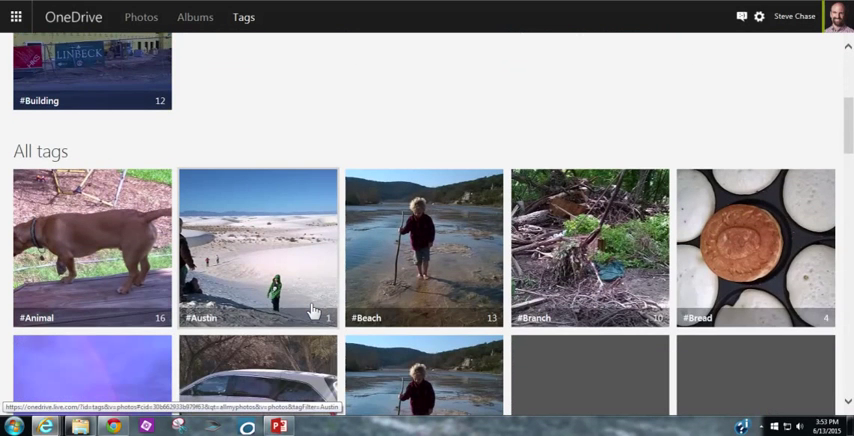
scroll("down", 3)
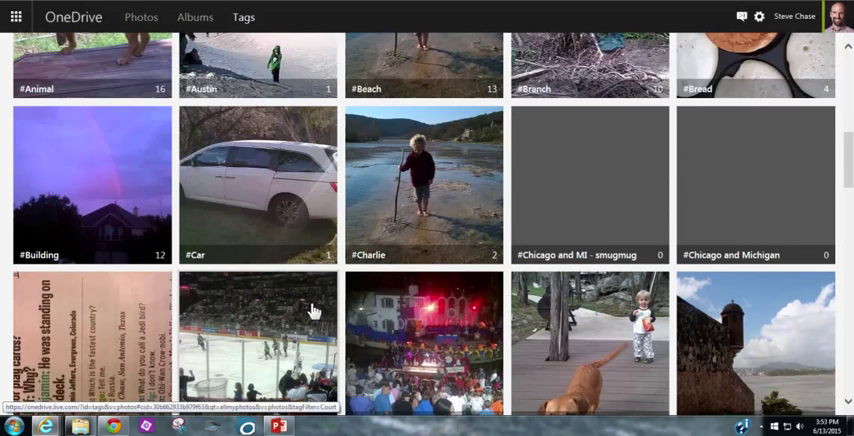
scroll("down", 3)
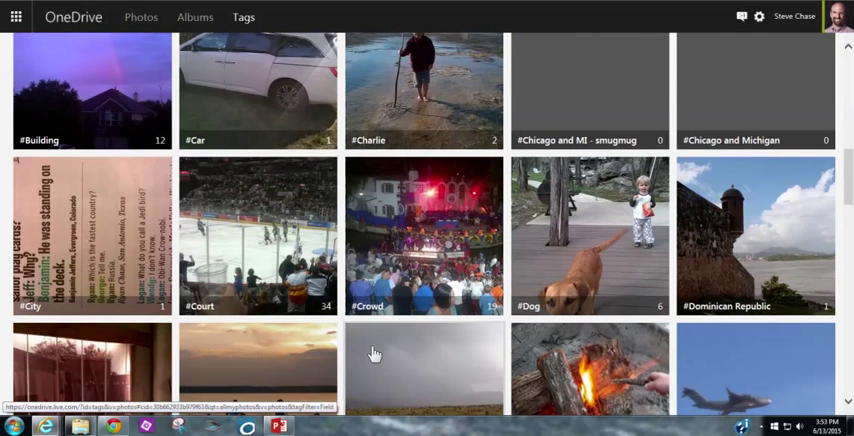
scroll("down", 3)
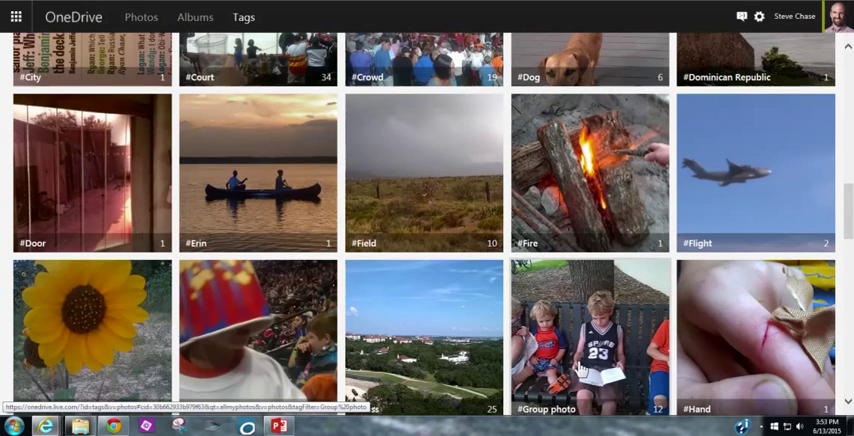
mouse_move(424, 192)
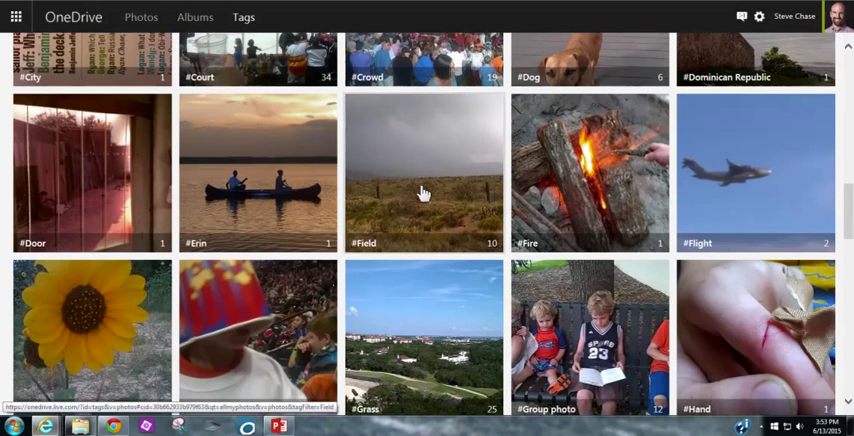
mouse_move(465, 227)
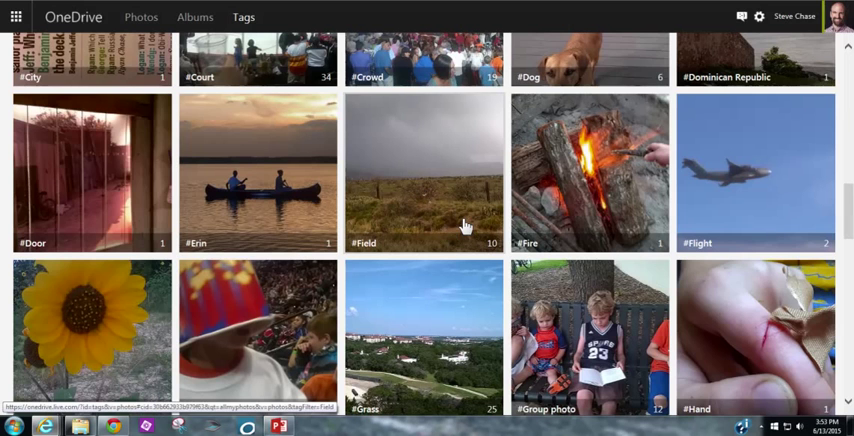
left_click(423, 173)
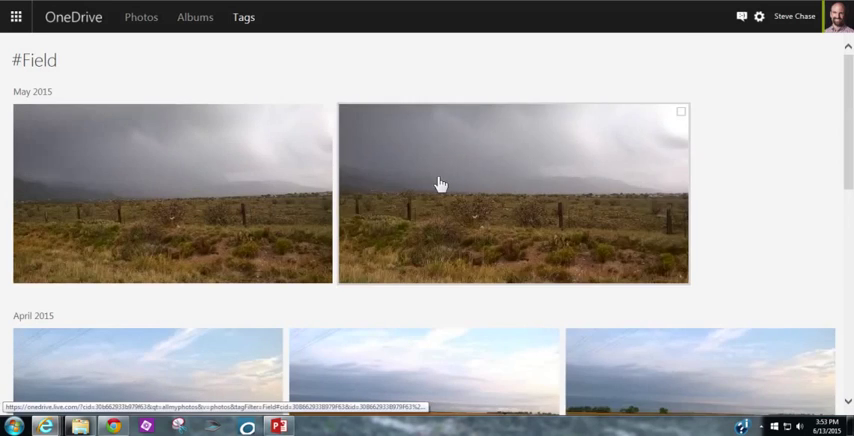
scroll("down", 3)
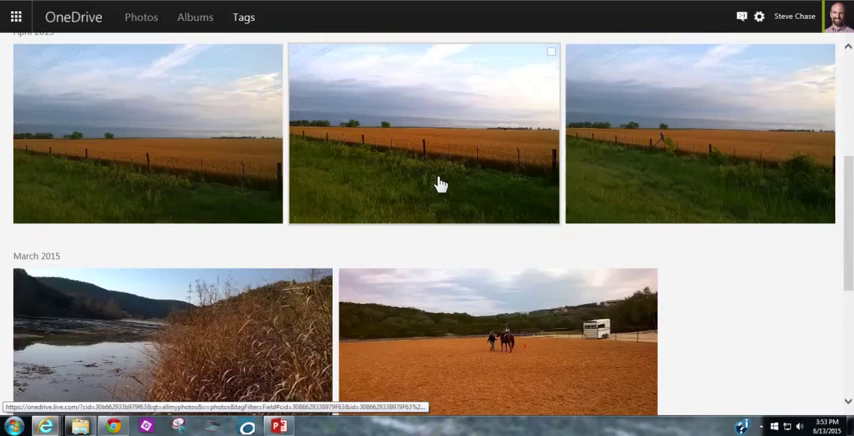
left_click(243, 17)
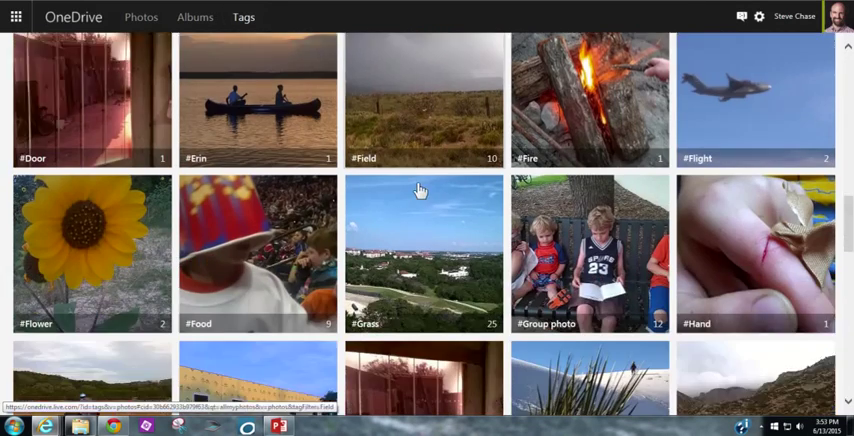
scroll("down", 3)
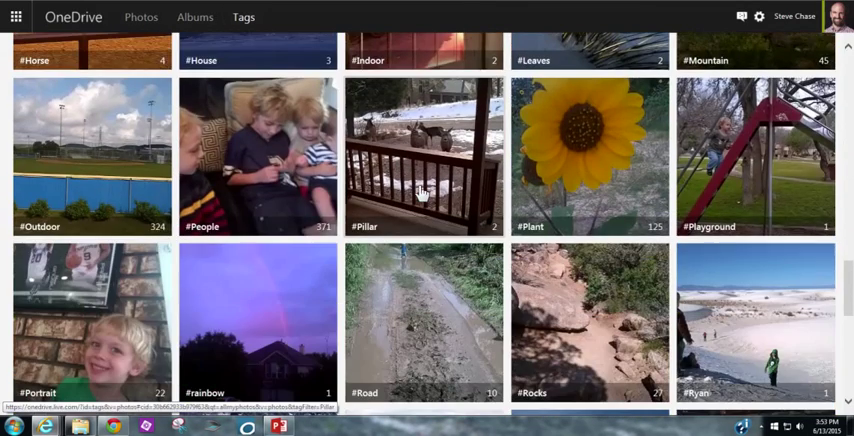
scroll("down", 3)
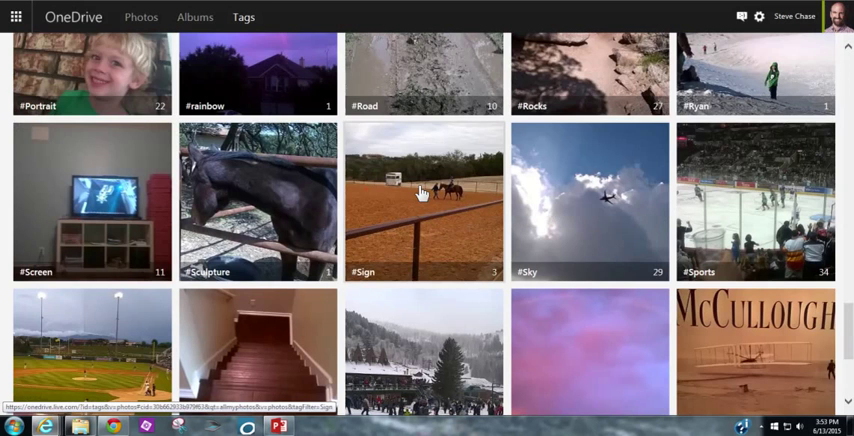
scroll("down", 3)
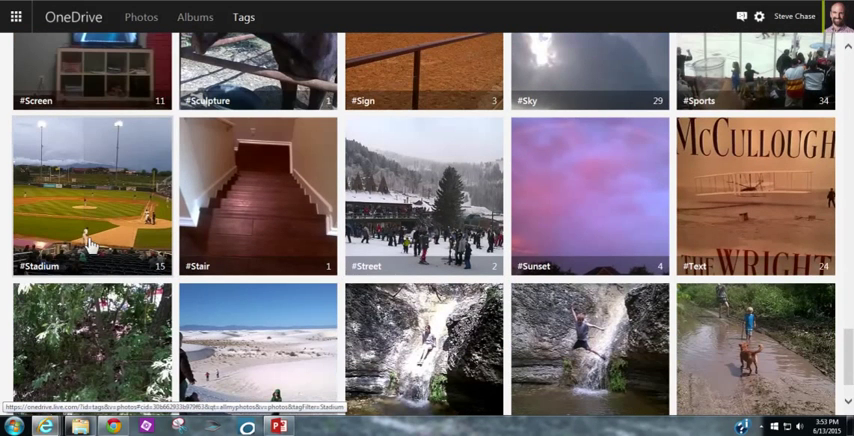
- Open the #Stadium tag and browse its photos from May to February 2015
left_click(90, 195)
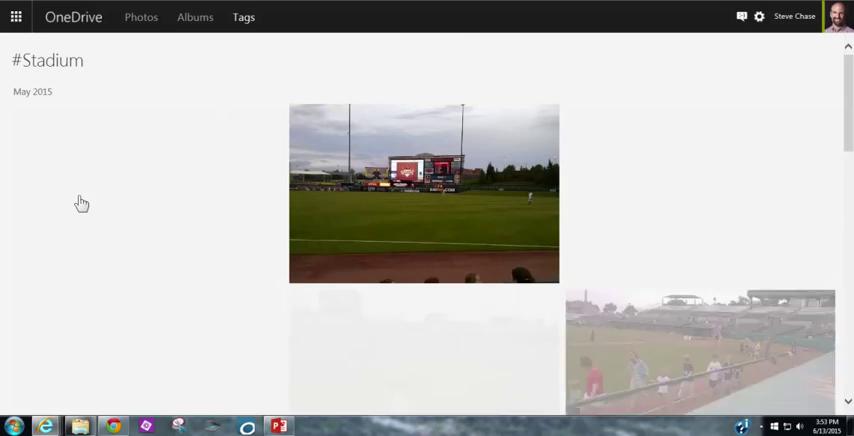
scroll("down", 3)
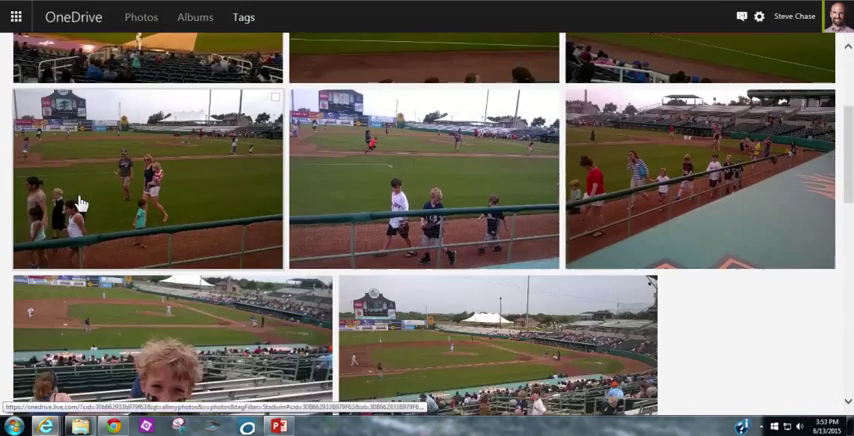
scroll("down", 3)
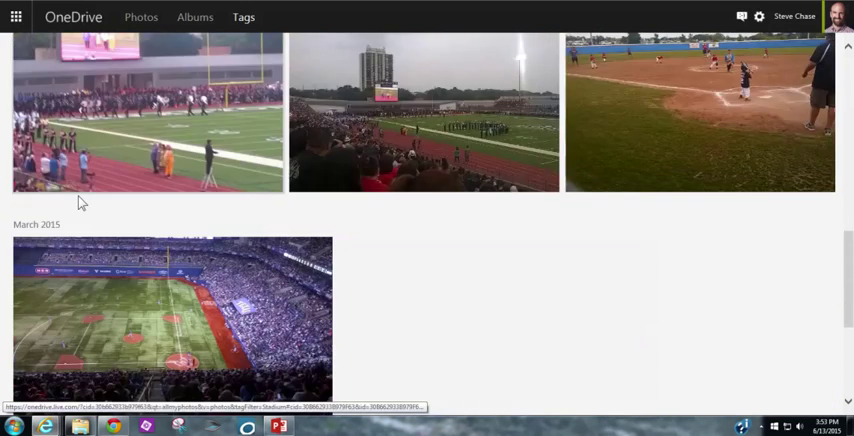
scroll("down", 3)
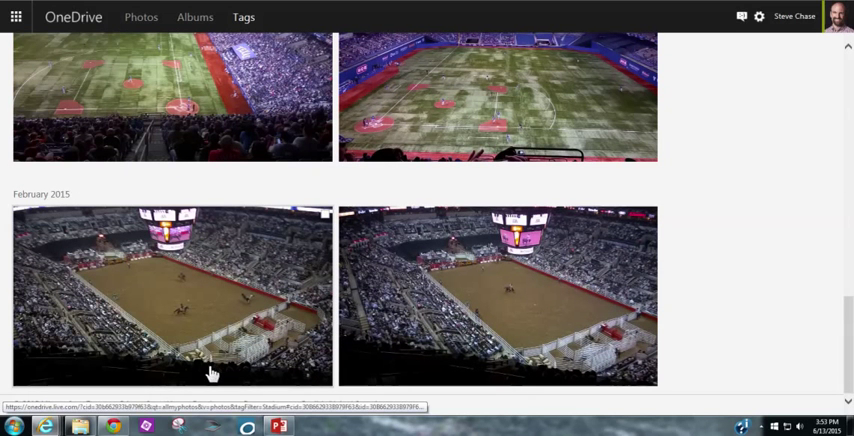
mouse_move(30, 225)
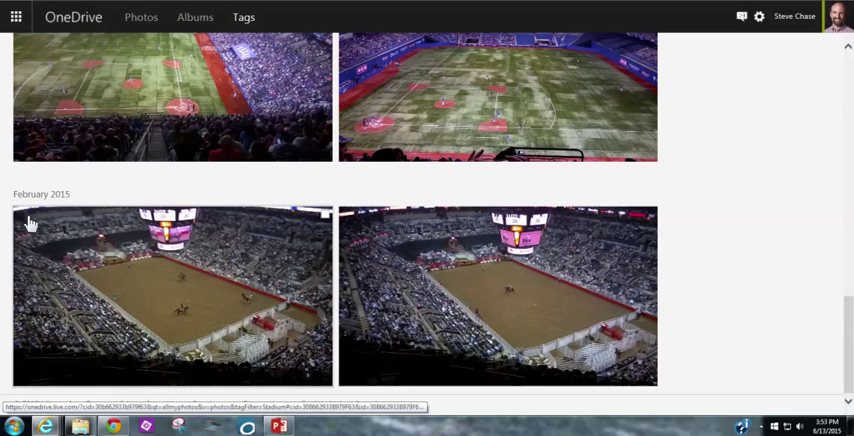
mouse_move(163, 311)
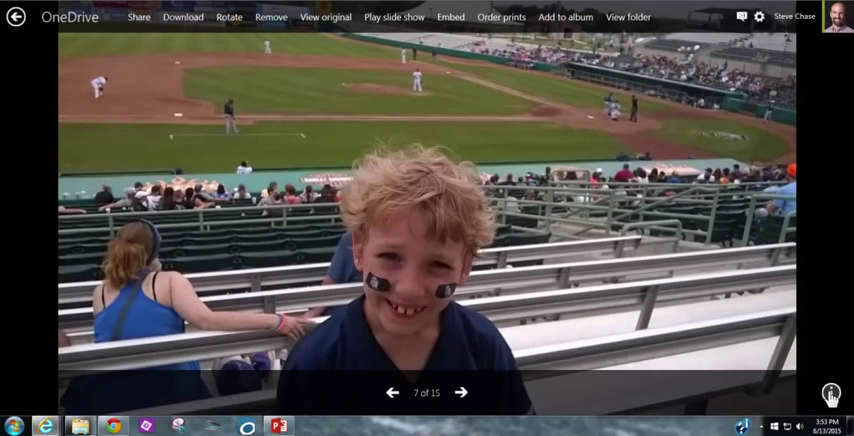
- Open the ballpark photo's details and add the tag 'Charlie'
left_click(830, 391)
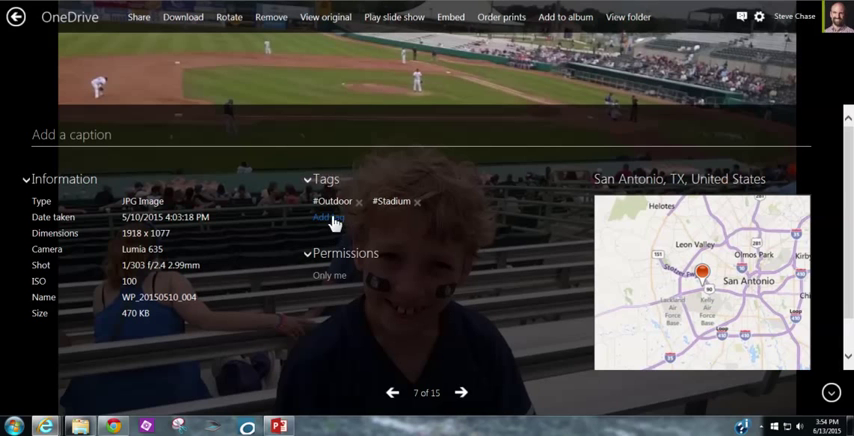
mouse_move(331, 201)
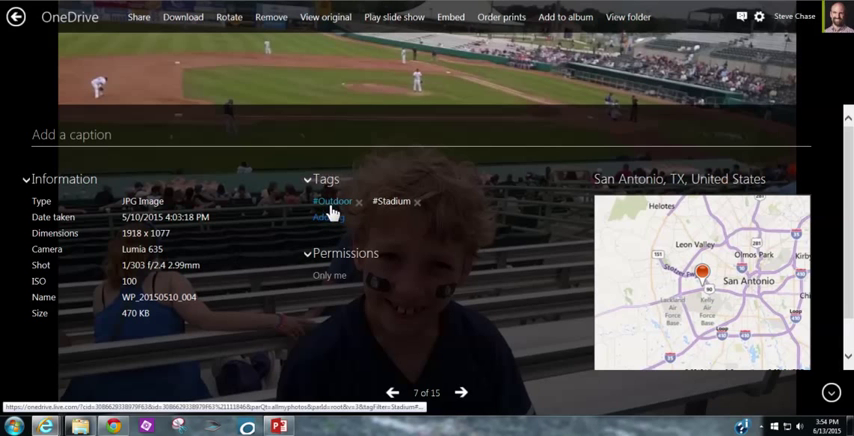
mouse_move(396, 205)
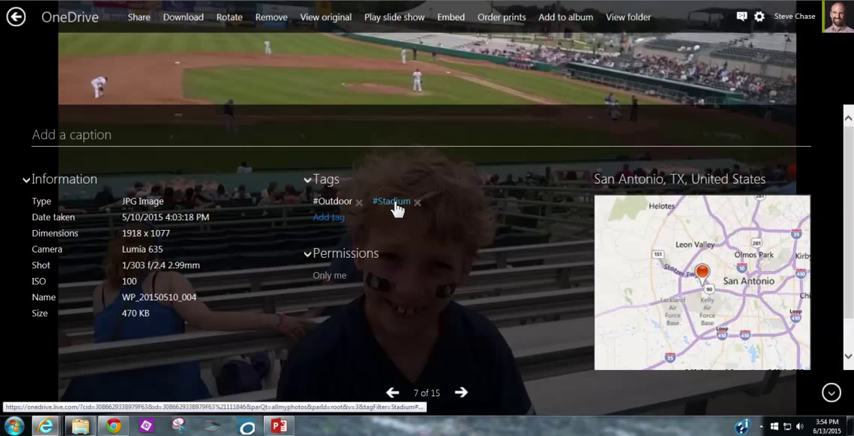
left_click(328, 217)
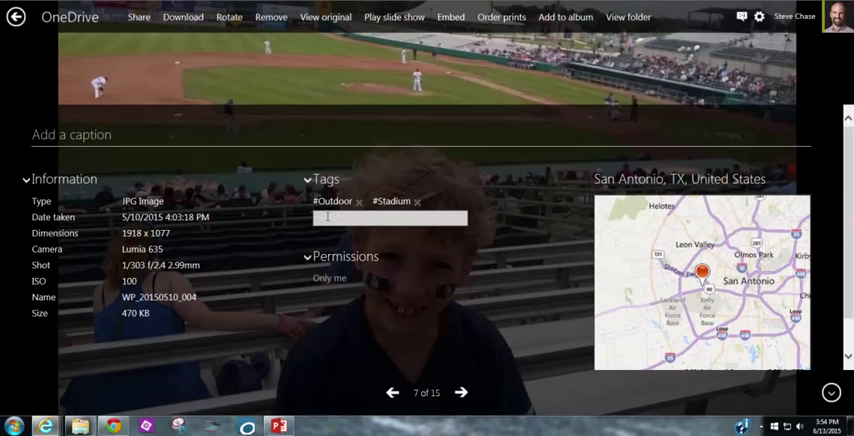
type("Charlie")
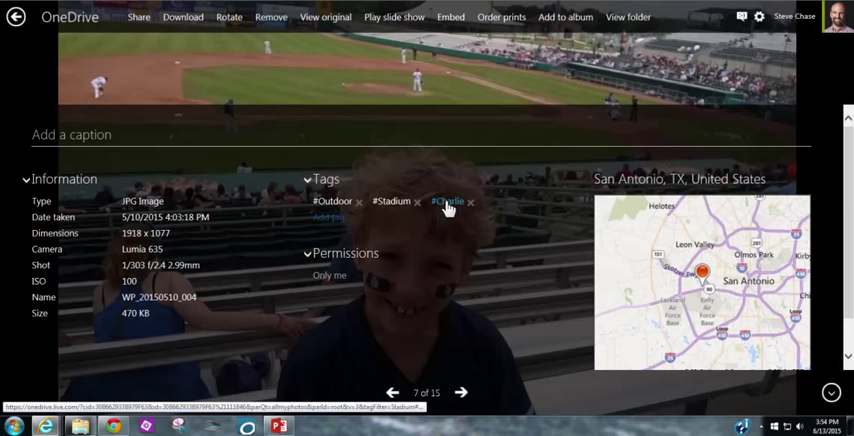
mouse_move(424, 207)
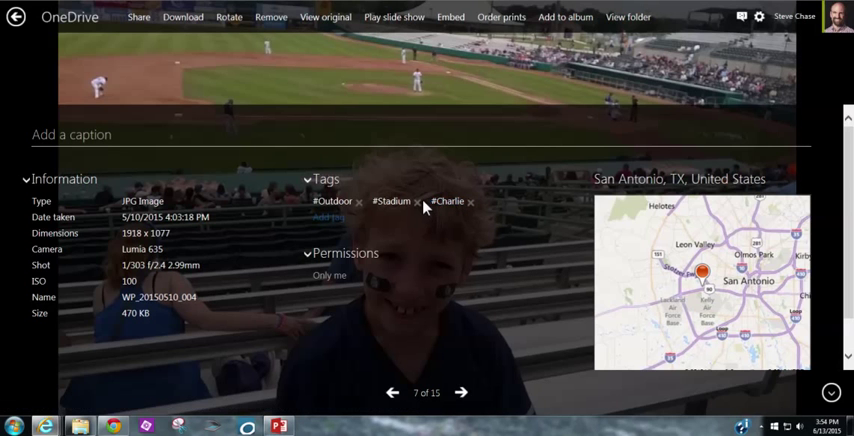